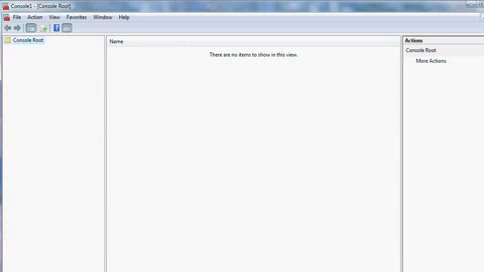
Bring up the Add or Remove Snap-ins dialog from the File menu.
left_click(12, 24)
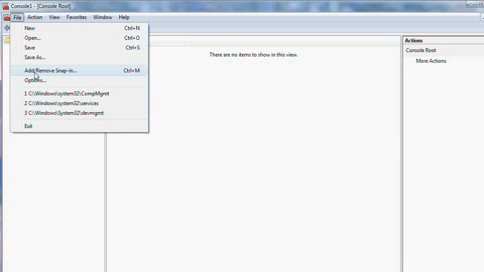
left_click(44, 72)
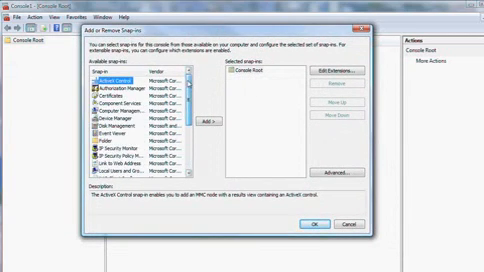
Add Task Scheduler, Services and Device Manager, each managing the Local computer.
scroll("down", 3)
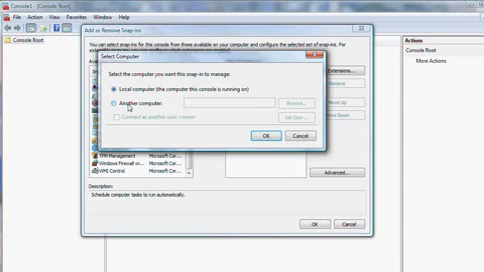
left_click(110, 92)
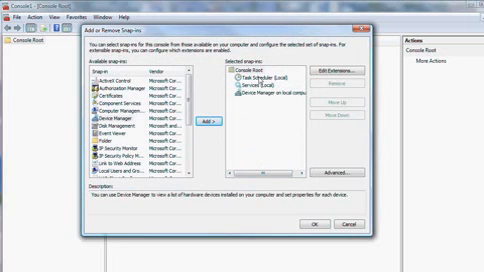
Confirm the dialog so the three snap-ins load into the console tree.
left_click(308, 228)
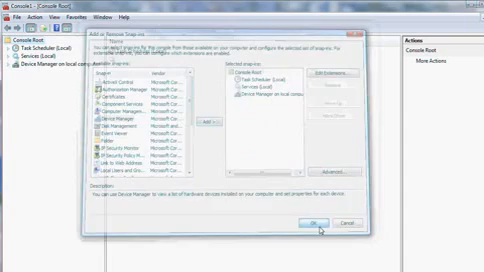
left_click(302, 224)
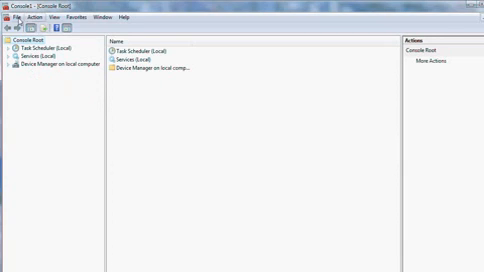
Bring up the Save As dialog for the console via File > Save As.
left_click(12, 16)
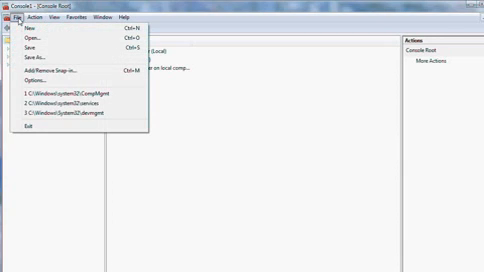
mouse_move(24, 62)
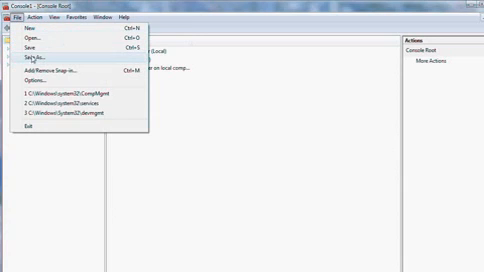
left_click(32, 60)
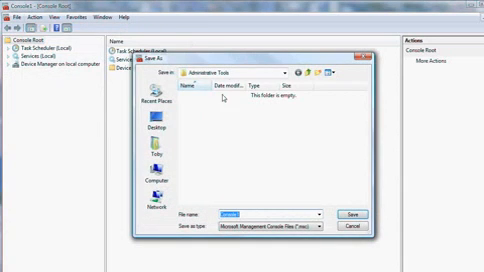